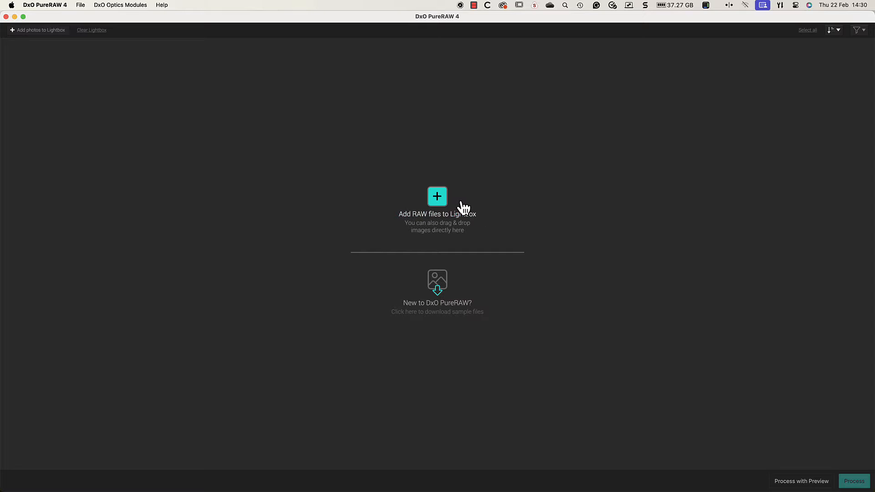
# Import the seven RAW photos from the Images folder and save their optics modules.
pyautogui.click(437, 196)
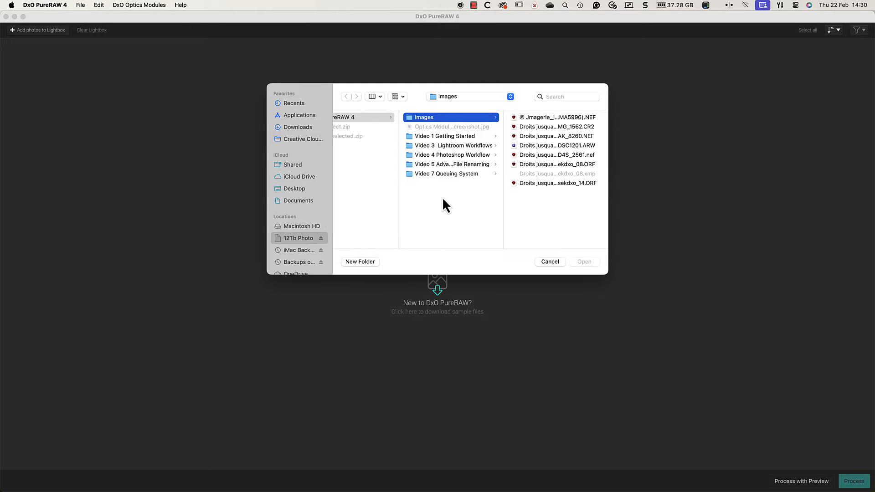
pyautogui.click(556, 117)
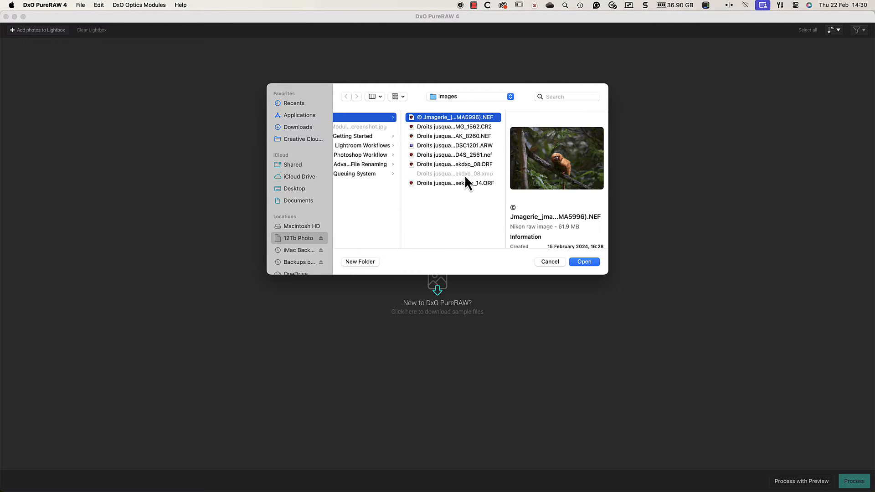
pyautogui.click(584, 262)
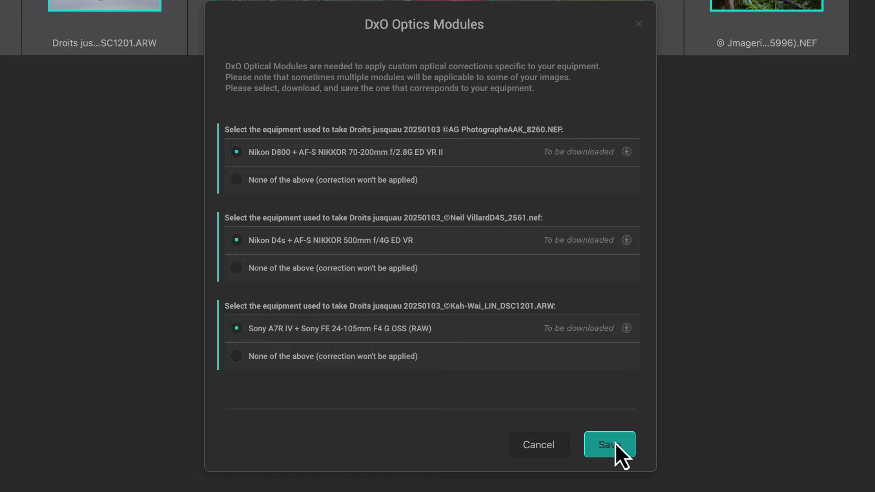
pyautogui.click(609, 445)
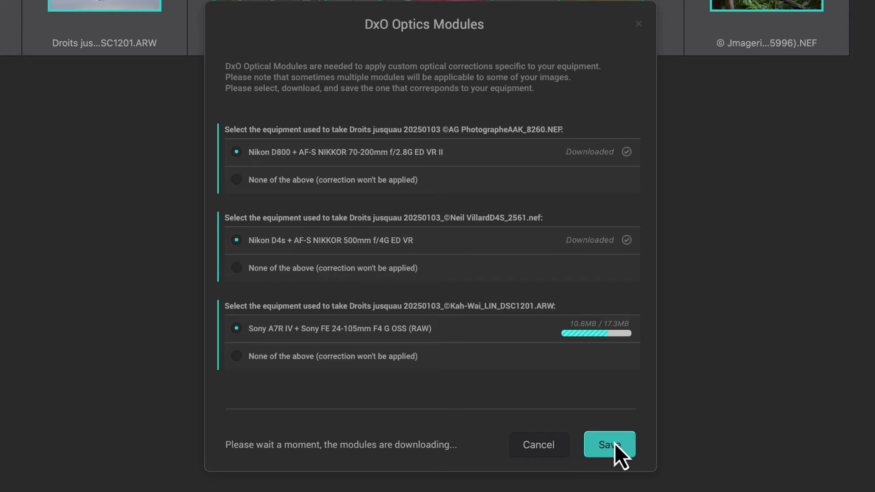
pyautogui.click(609, 445)
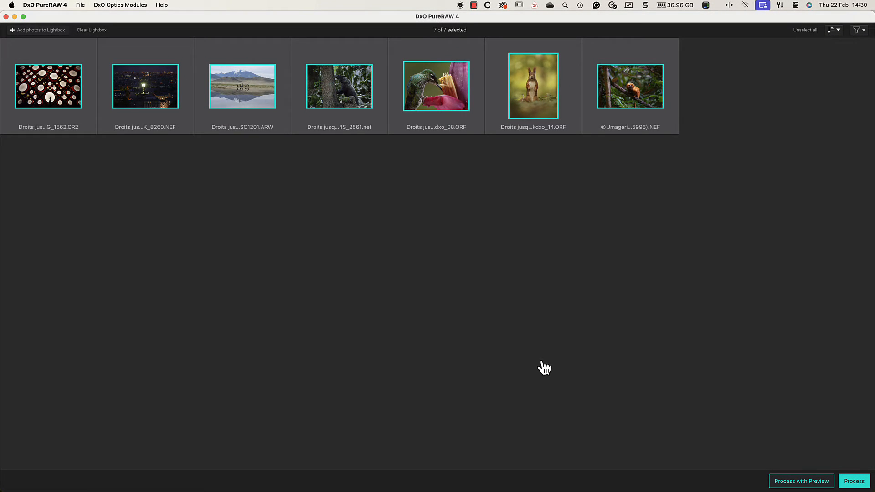
pyautogui.moveTo(543, 361)
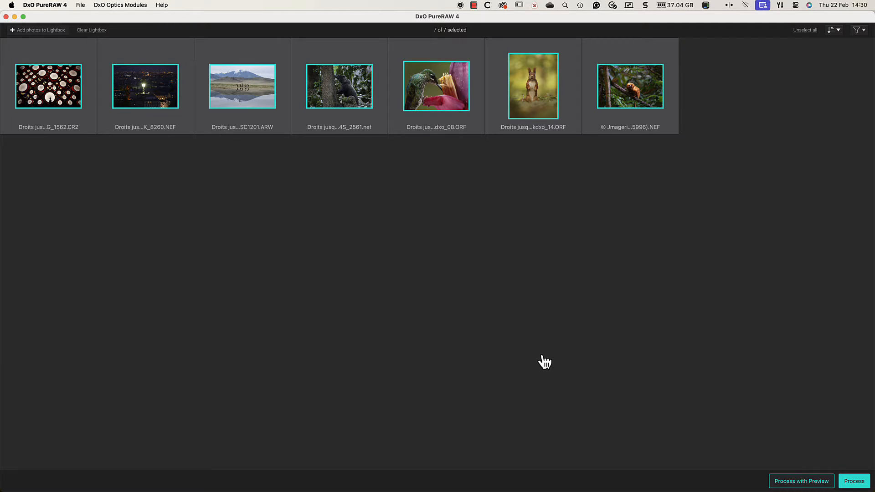
# Reselect the monkey photo and sort the lightbox by ISO, then by name.
pyautogui.click(629, 86)
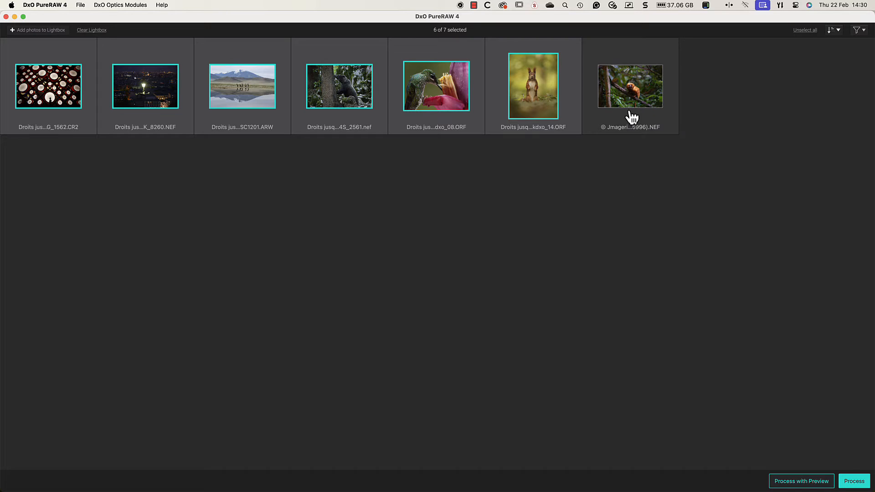
pyautogui.click(629, 86)
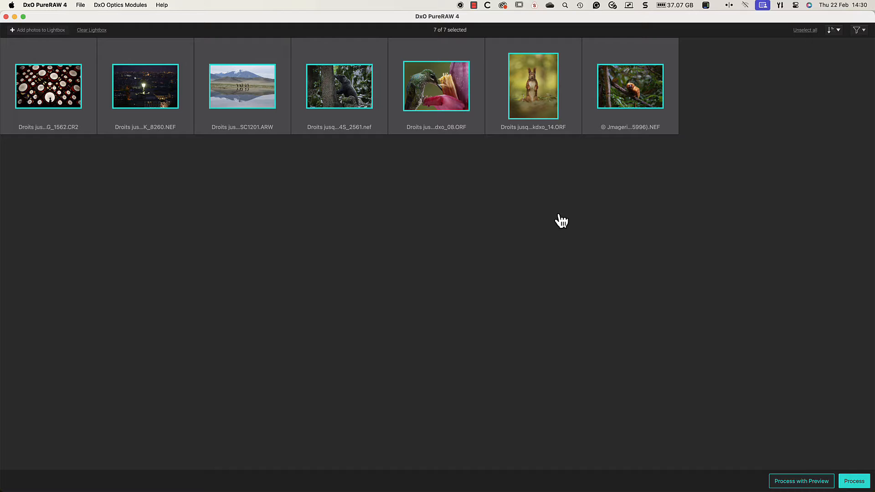
pyautogui.click(829, 30)
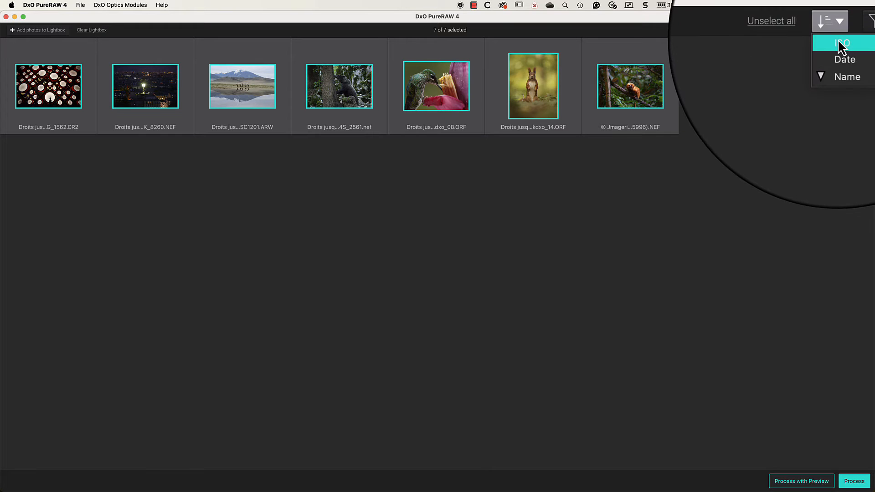
pyautogui.click(842, 43)
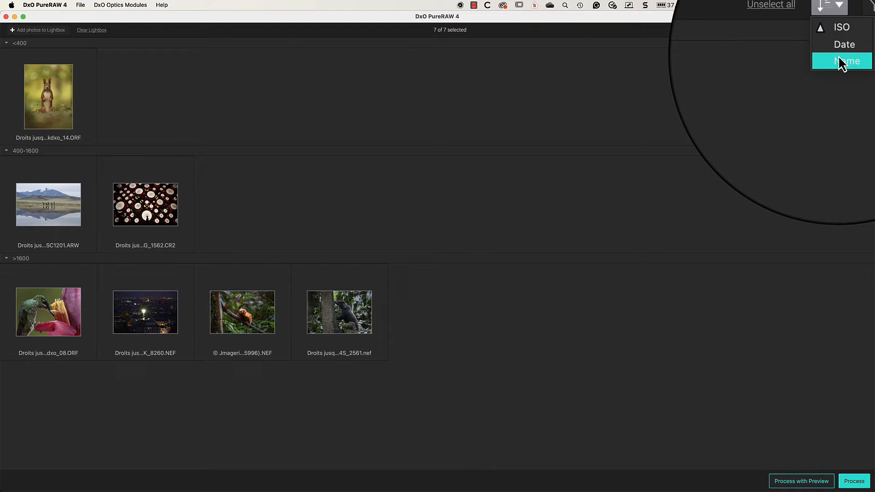
pyautogui.click(844, 60)
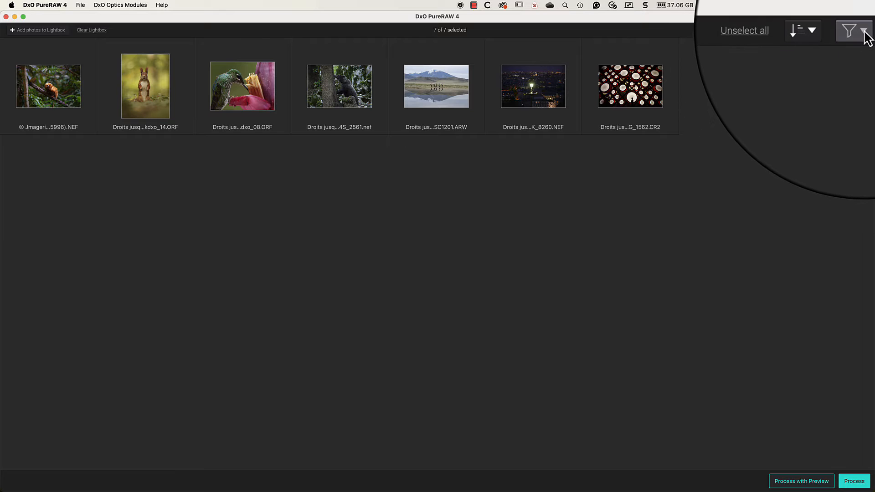
pyautogui.click(850, 30)
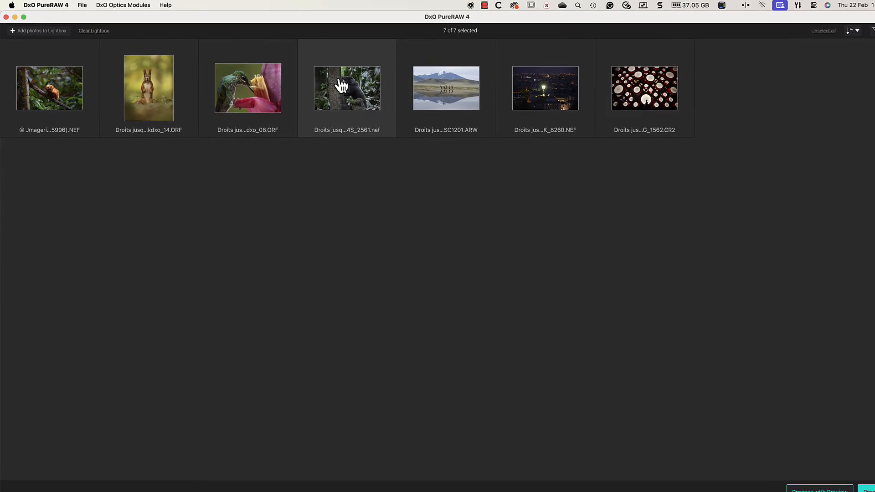
# Select only the hummingbird photo and open it in Process with Preview.
pyautogui.click(241, 87)
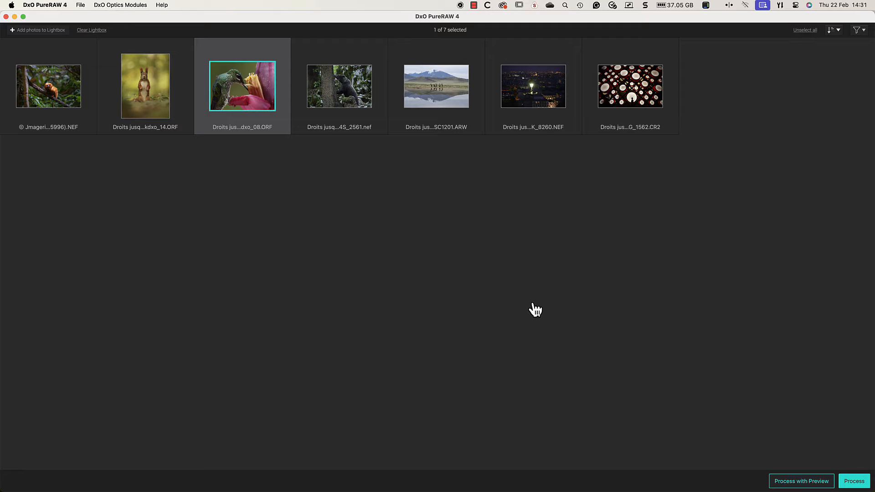
pyautogui.moveTo(760, 456)
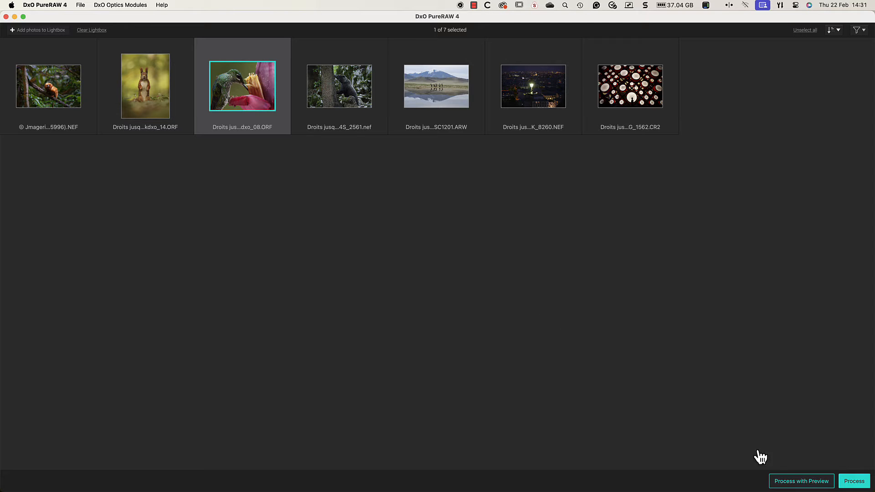
pyautogui.click(801, 481)
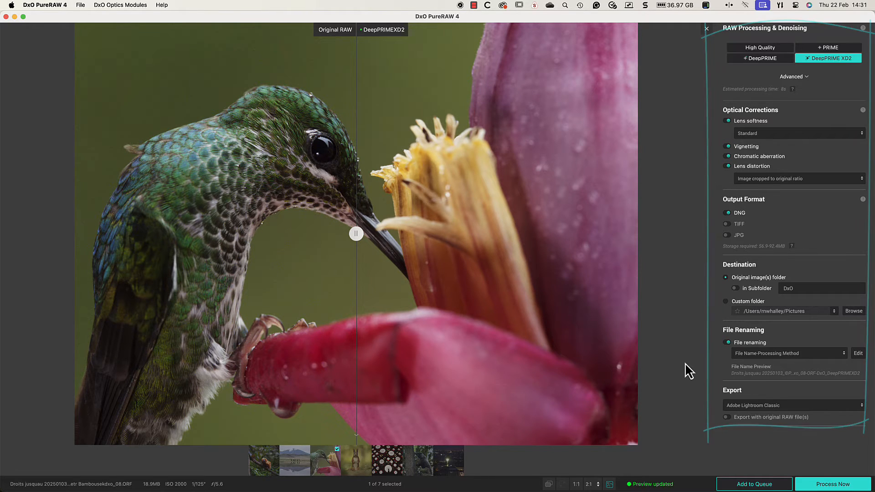
# Zoom the hummingbird preview to 2:1 and switch to the split-view comparison.
pyautogui.click(609, 483)
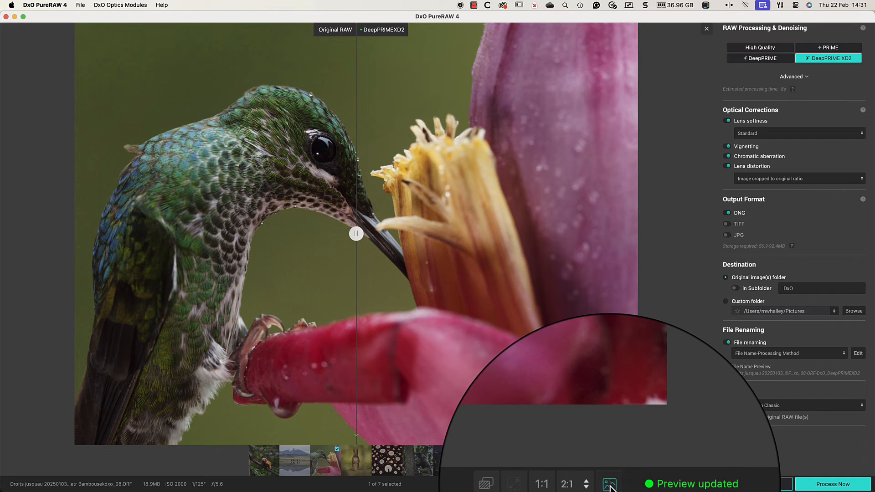
pyautogui.click(608, 483)
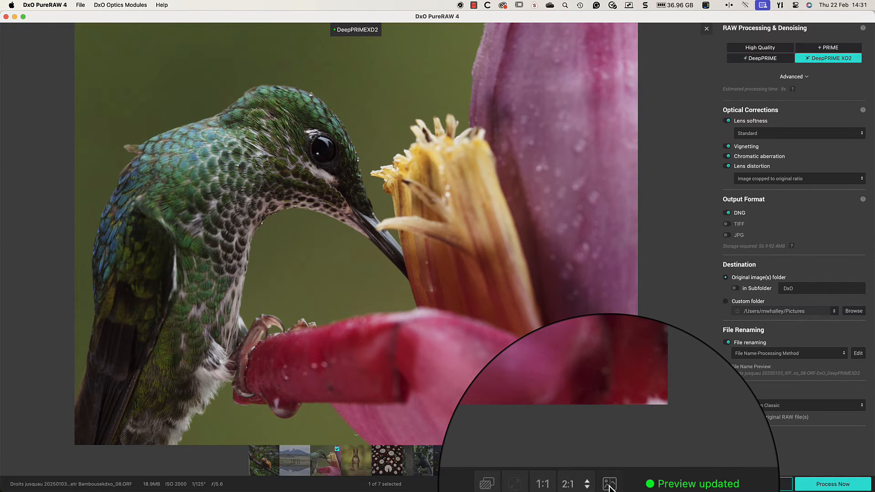
pyautogui.click(609, 483)
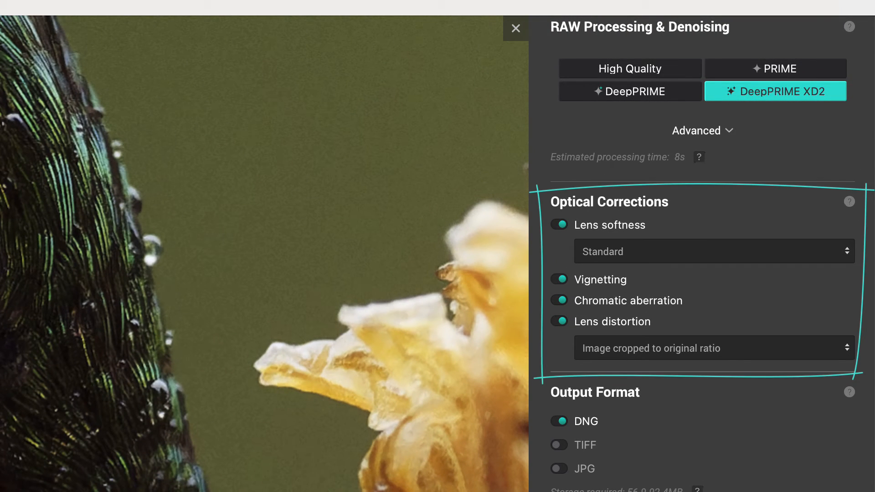
pyautogui.scroll(-3)
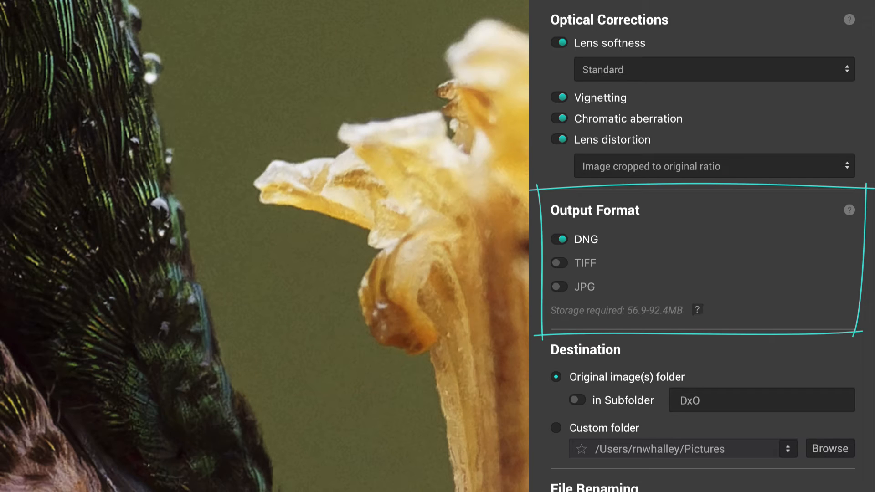
pyautogui.moveTo(346, 458)
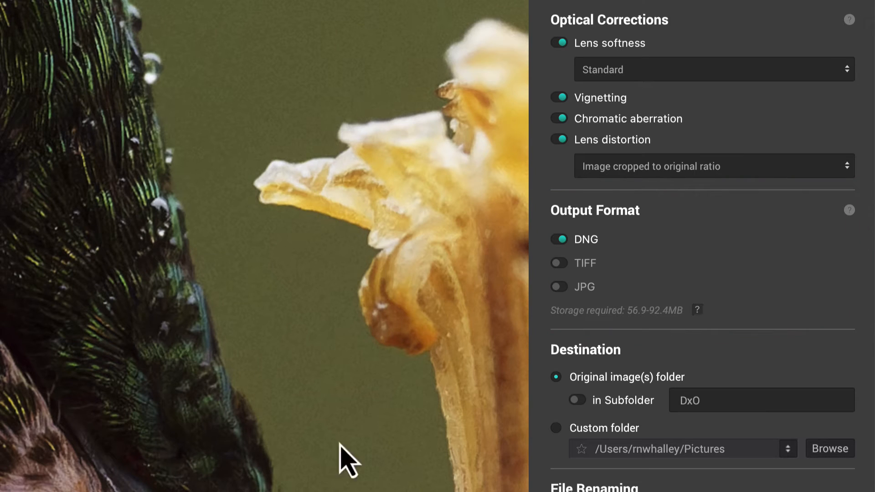
pyautogui.click(558, 262)
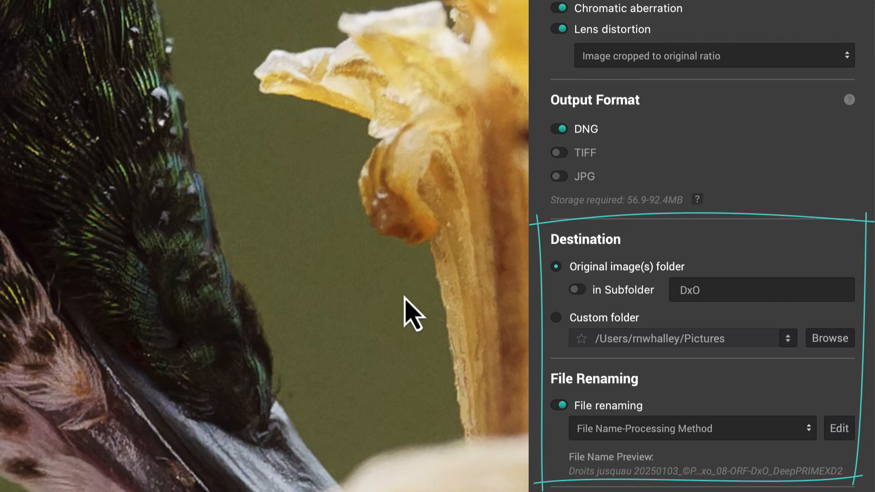
pyautogui.scroll(-3)
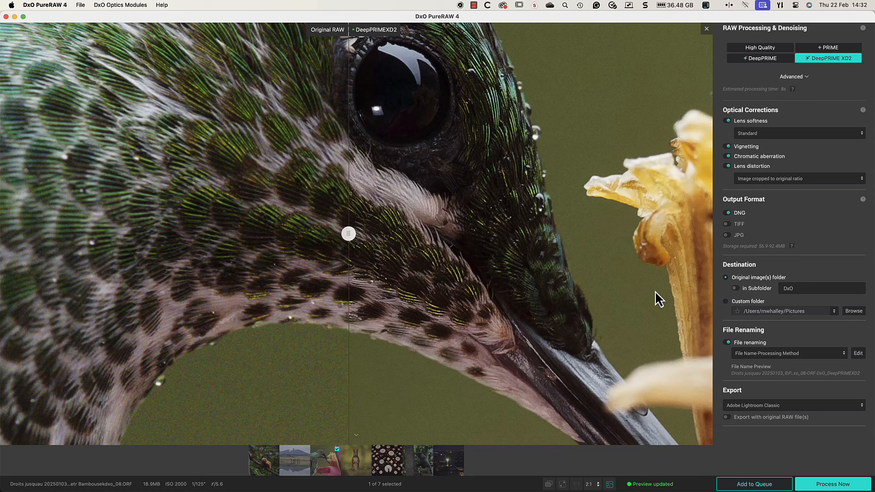
pyautogui.moveTo(755, 483)
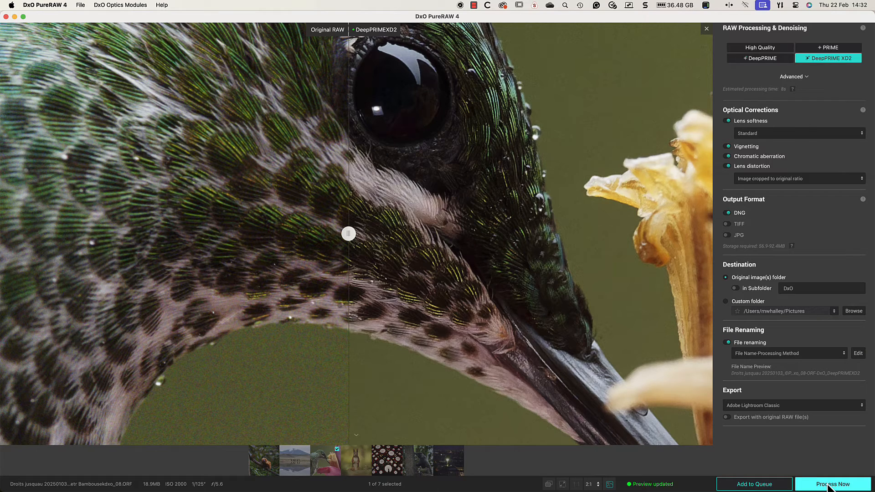
# Choose Process Now to leave the hummingbird preview for the lightbox.
pyautogui.click(833, 484)
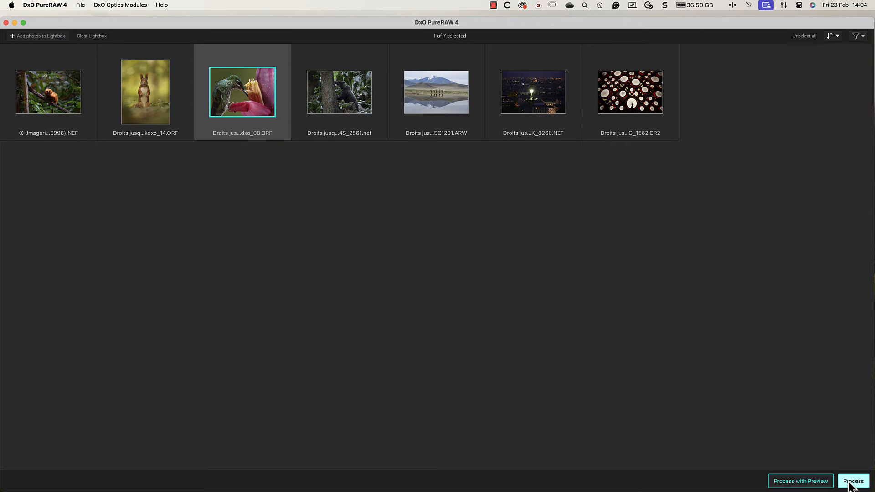
# Open the Process settings summary for the selected hummingbird photo.
pyautogui.click(852, 481)
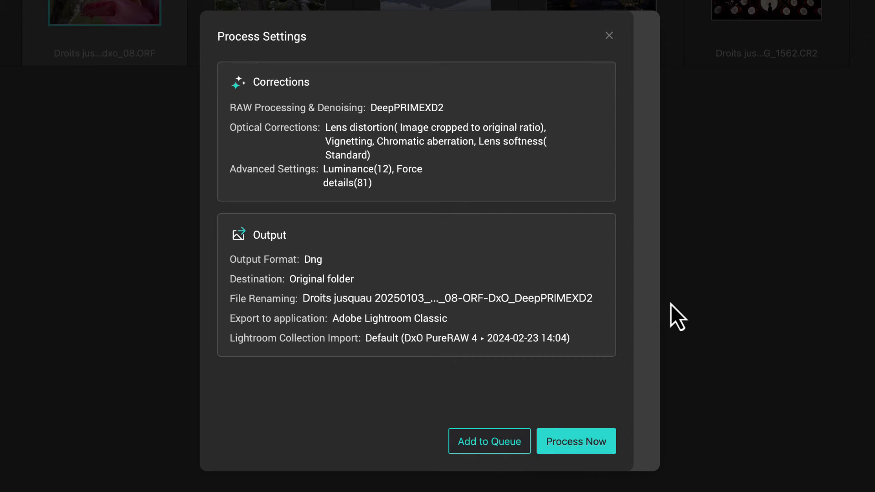
pyautogui.moveTo(530, 176)
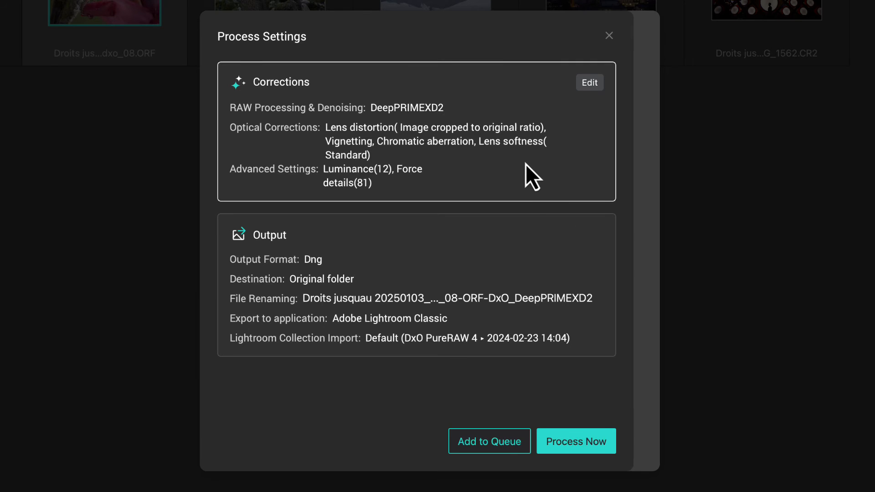
# Change Corrections to DeepPRIME, apply, and process the hummingbird photo to DNG for Lightroom.
pyautogui.click(589, 82)
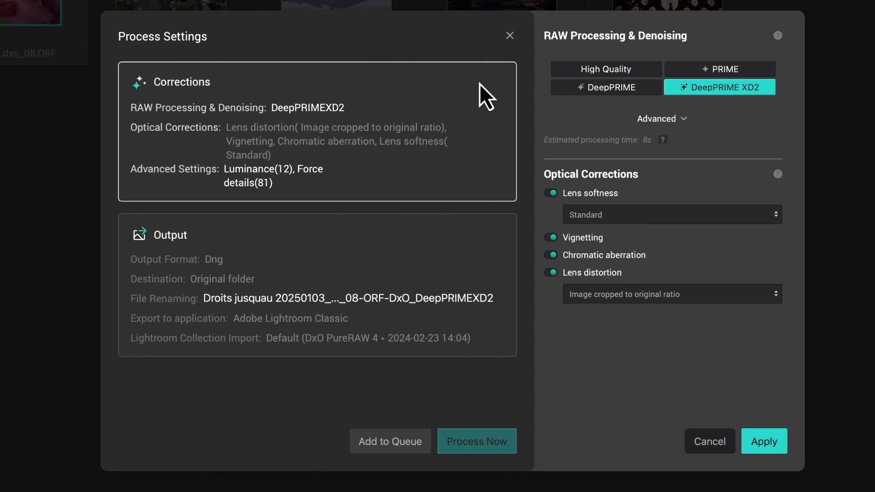
pyautogui.moveTo(605, 87)
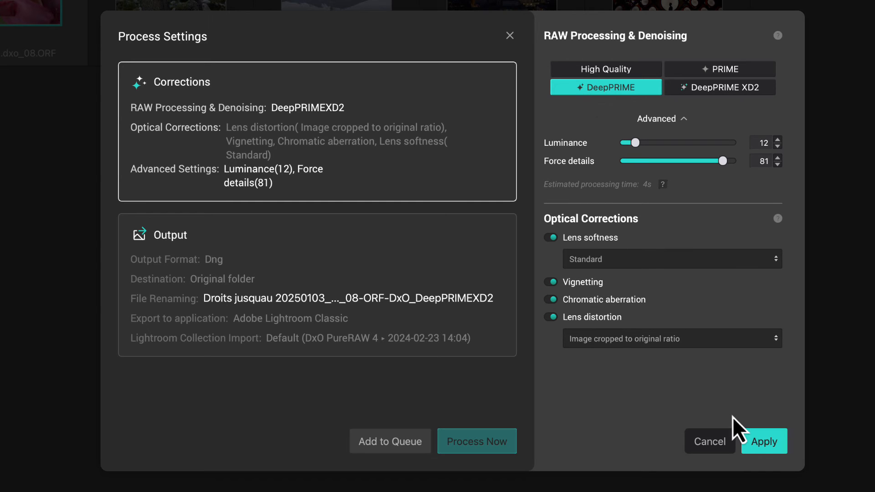
pyautogui.click(763, 441)
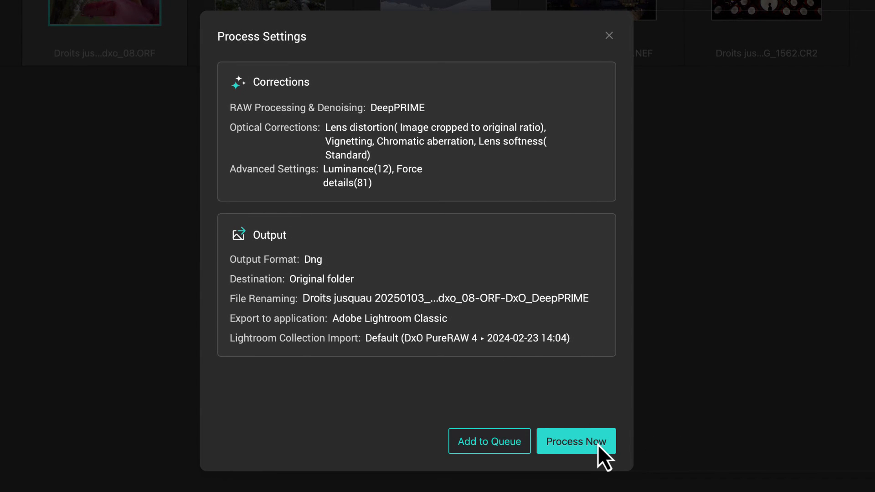
pyautogui.click(575, 442)
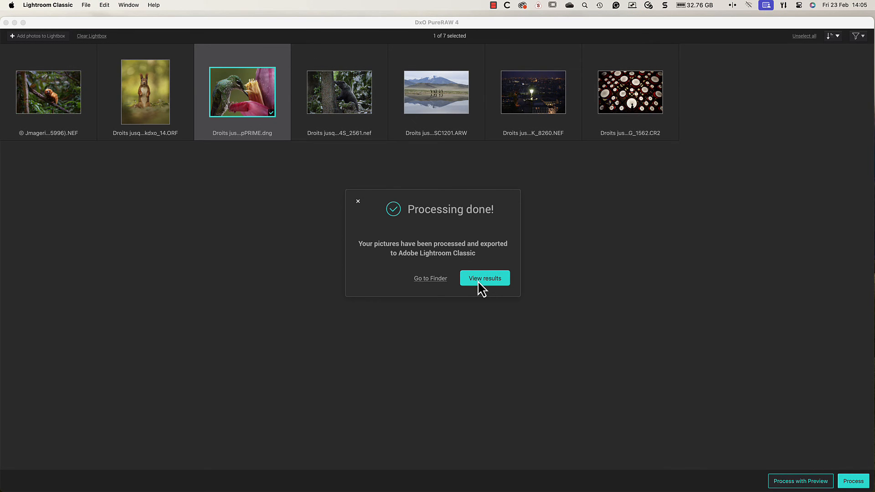
# View results from the Processing done dialog to compare the DNG with the RAW.
pyautogui.click(484, 278)
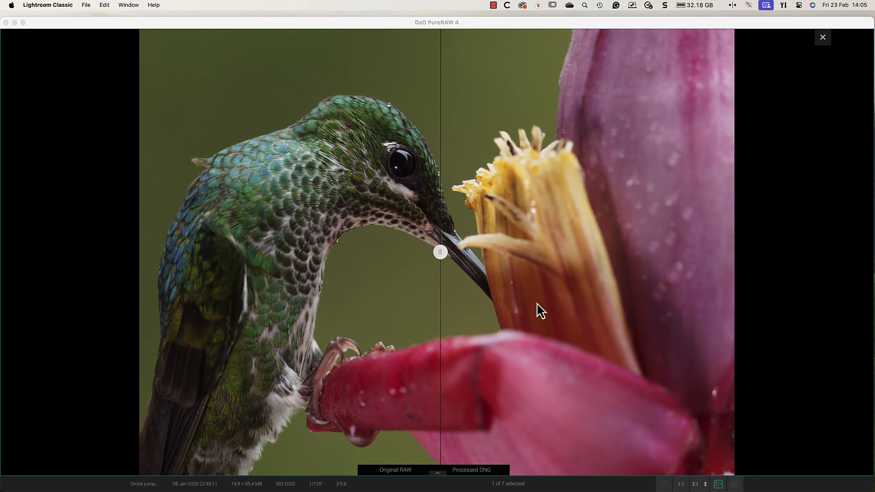
pyautogui.moveTo(667, 452)
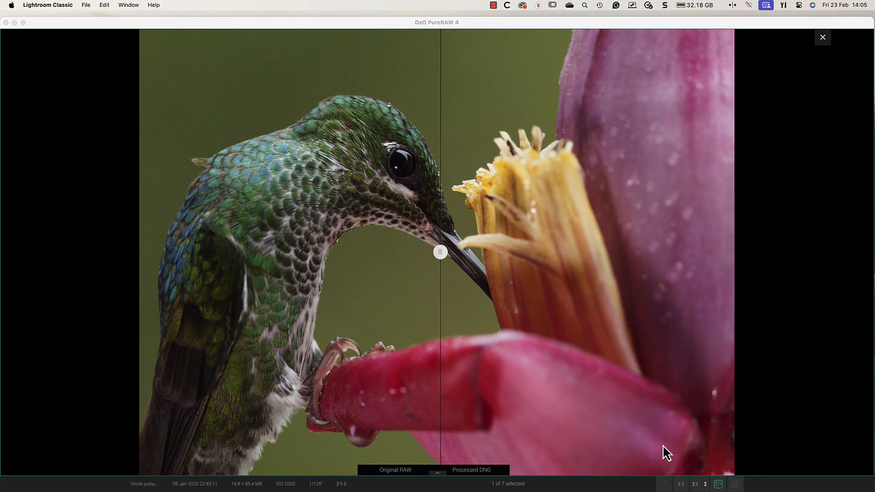